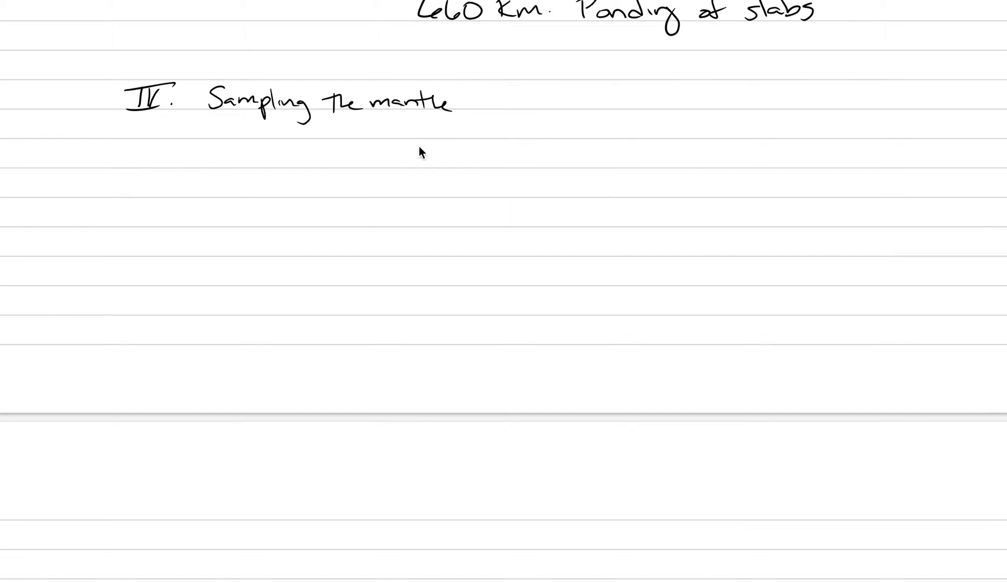
mouse_move(411, 162)
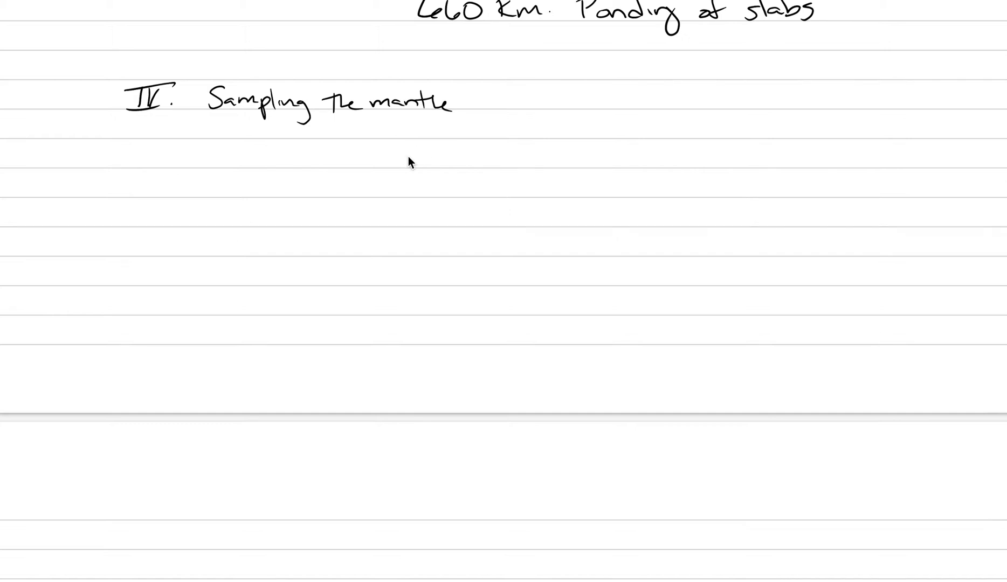
Handwrite "A. Upper Mantle is Peridotite" below the section IV heading.
drag(212, 135, 206, 161)
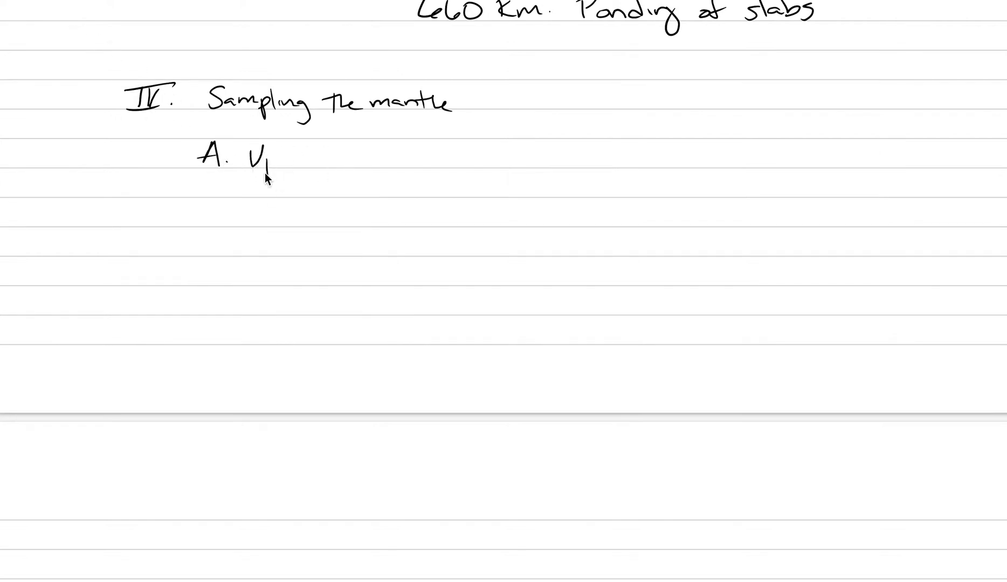
text(Upper)
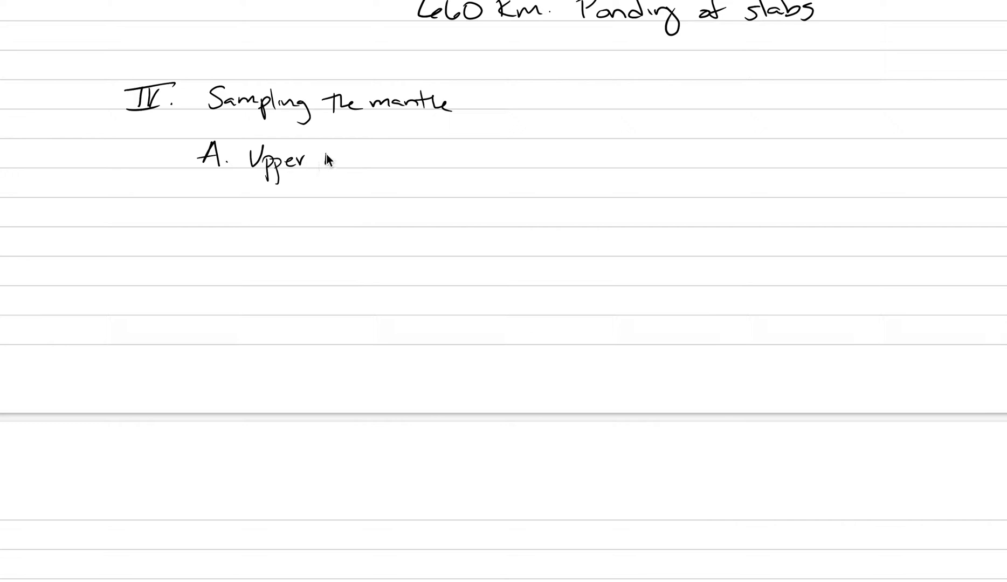
text(Mantle)
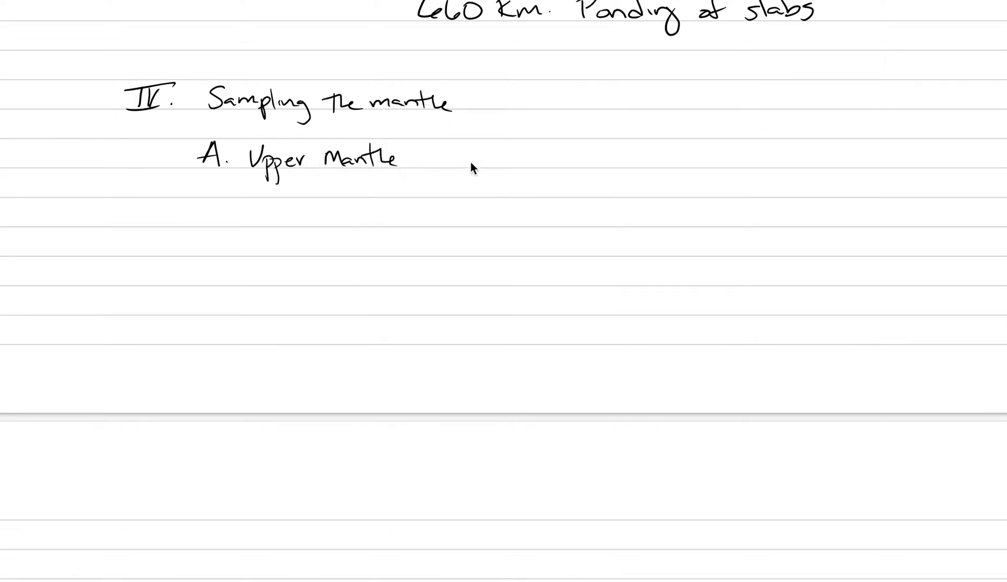
text(is Peridot)
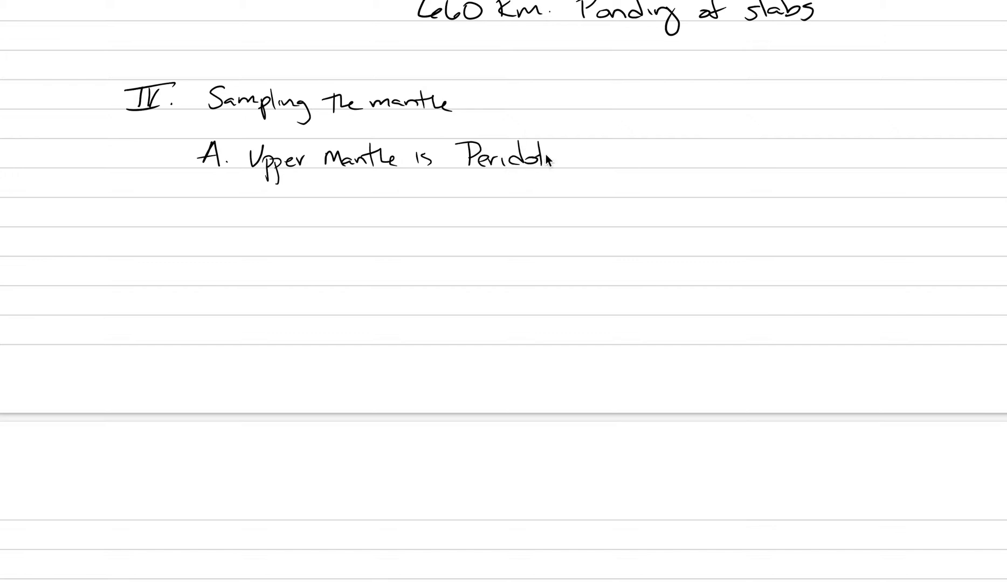
text(ite)
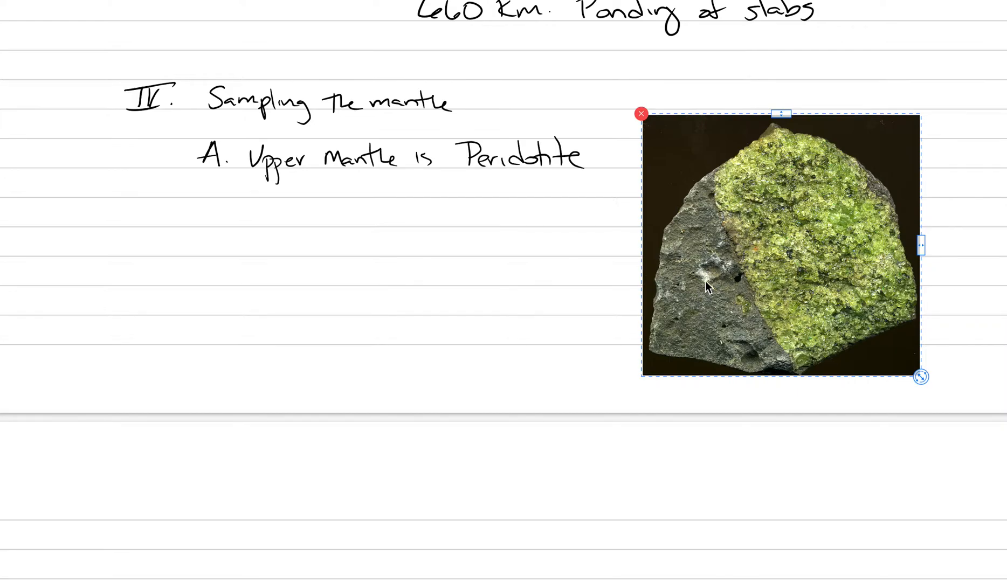
mouse_move(825, 254)
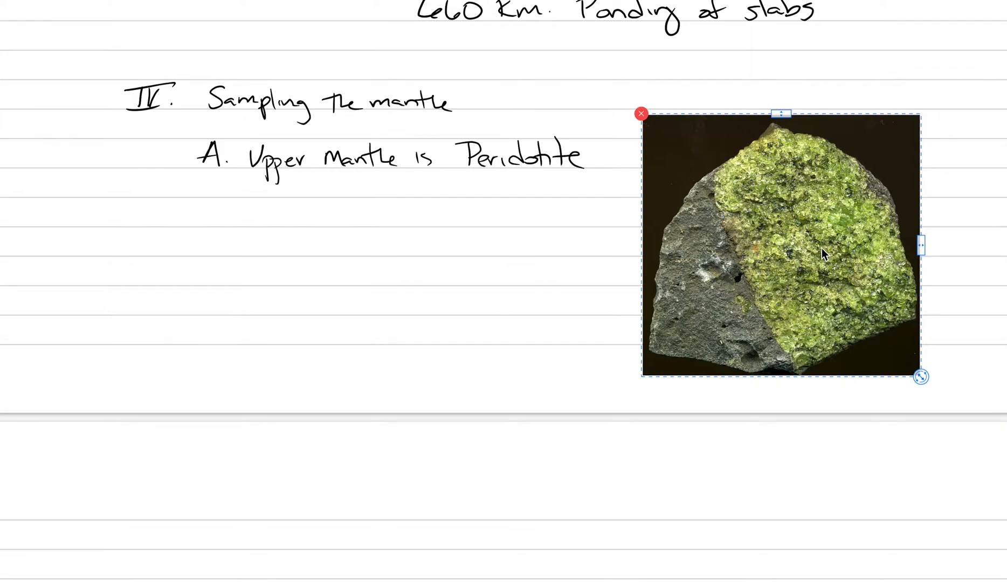
mouse_move(790, 243)
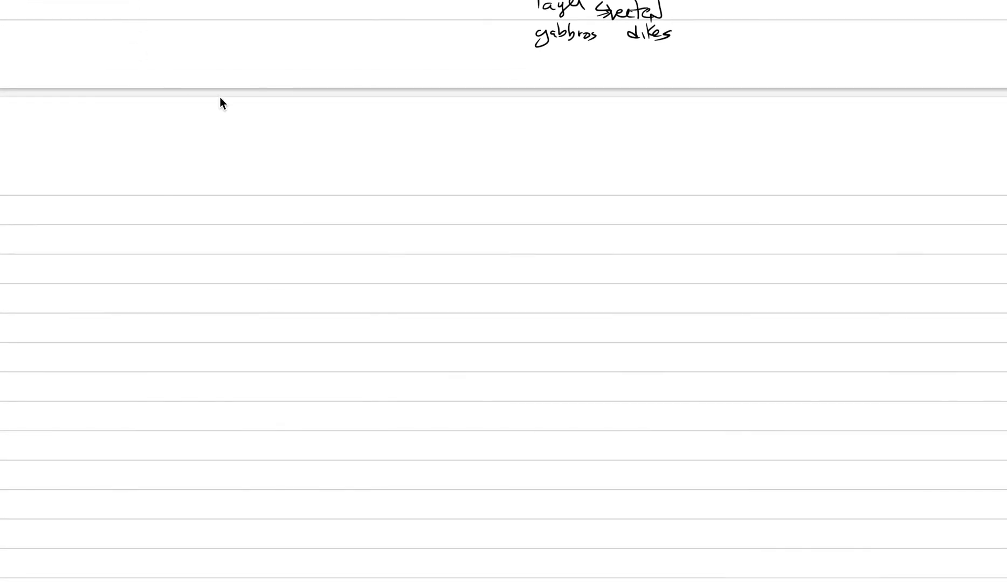
drag(192, 186, 325, 196)
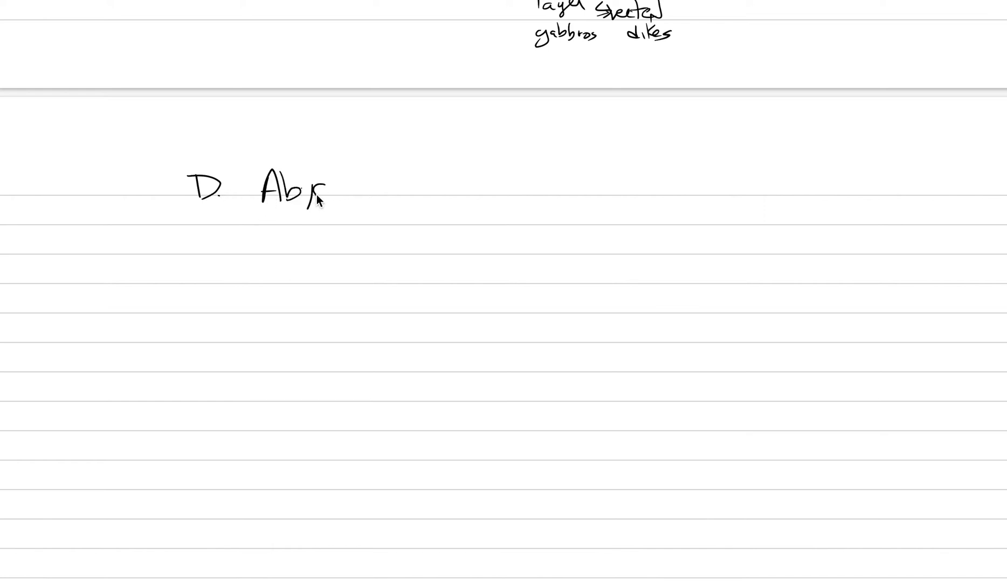
text(yssal Pe)
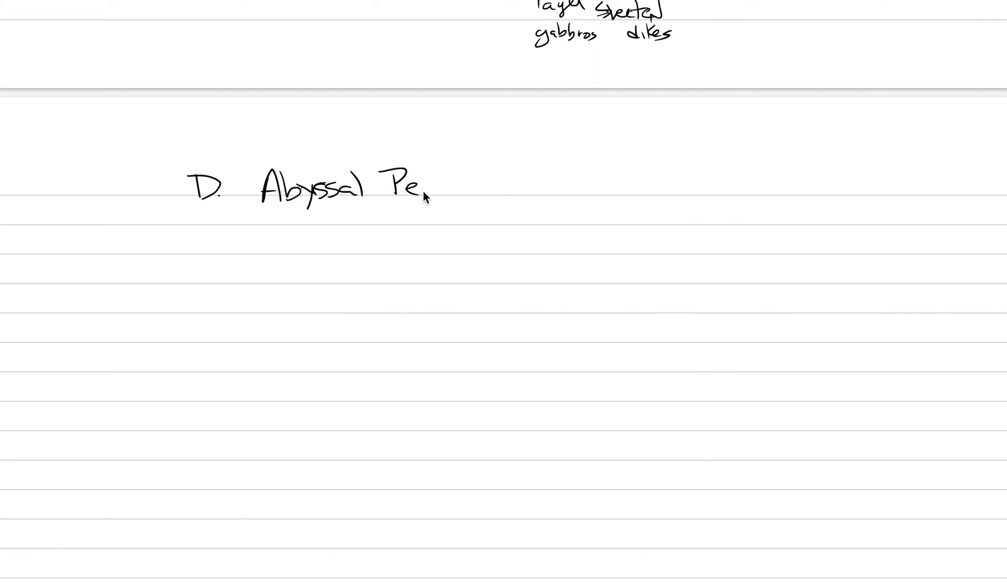
text(ridotites)
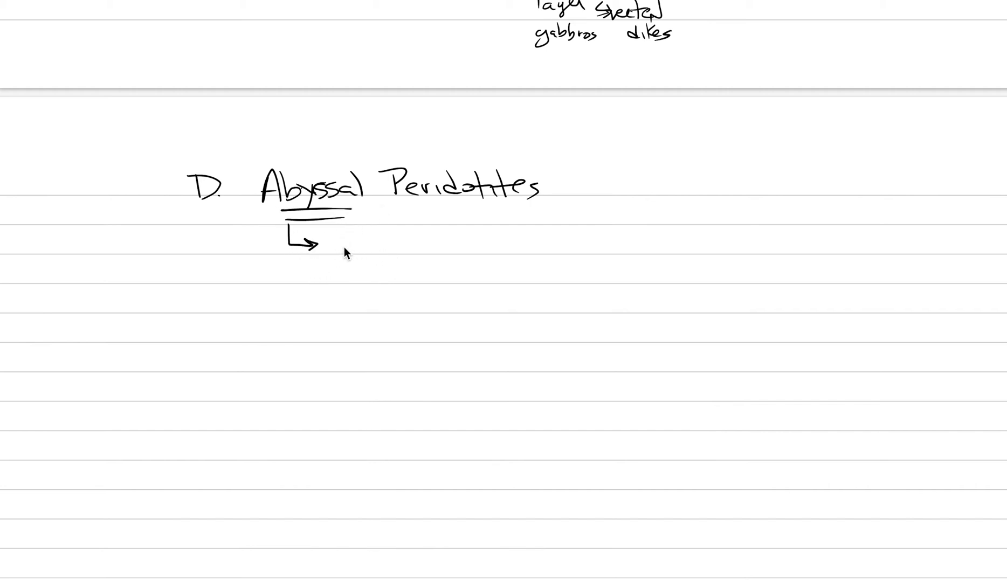
text(ocean)
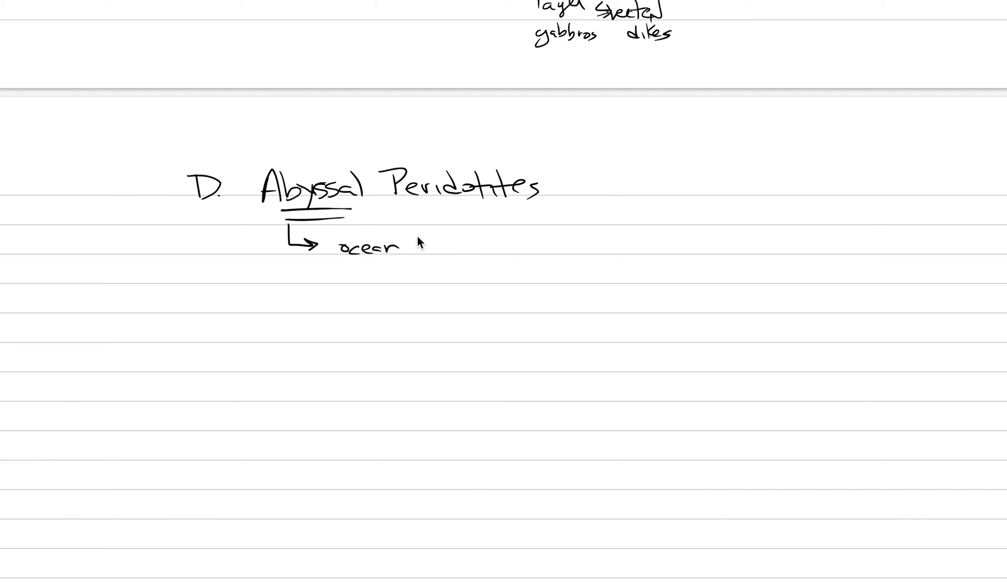
text(floor)
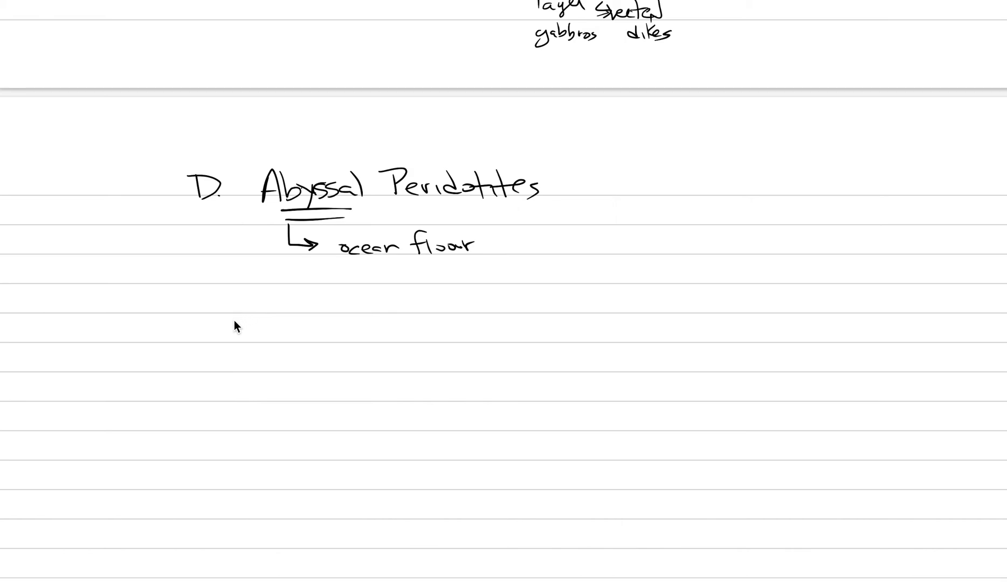
mouse_move(226, 316)
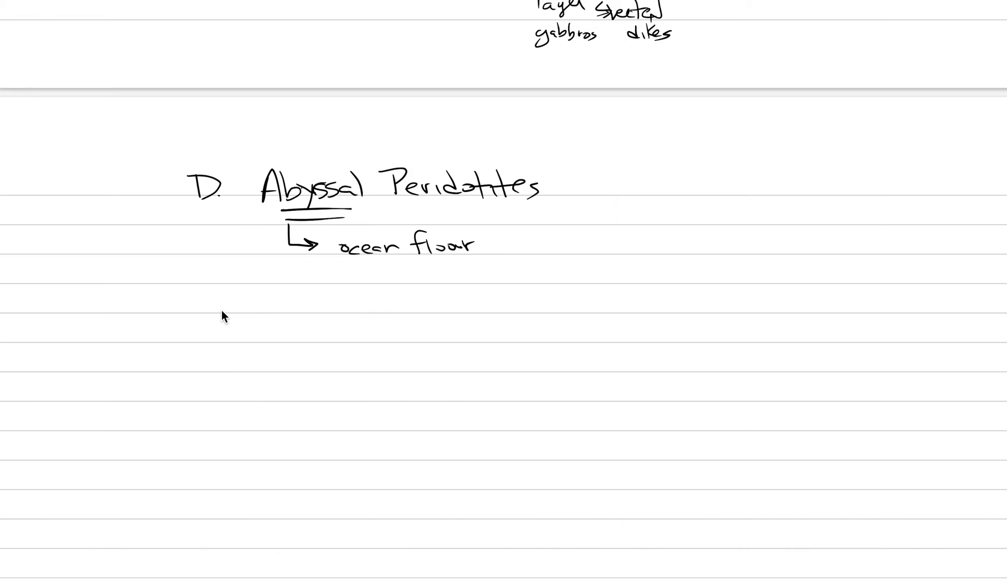
mouse_move(262, 276)
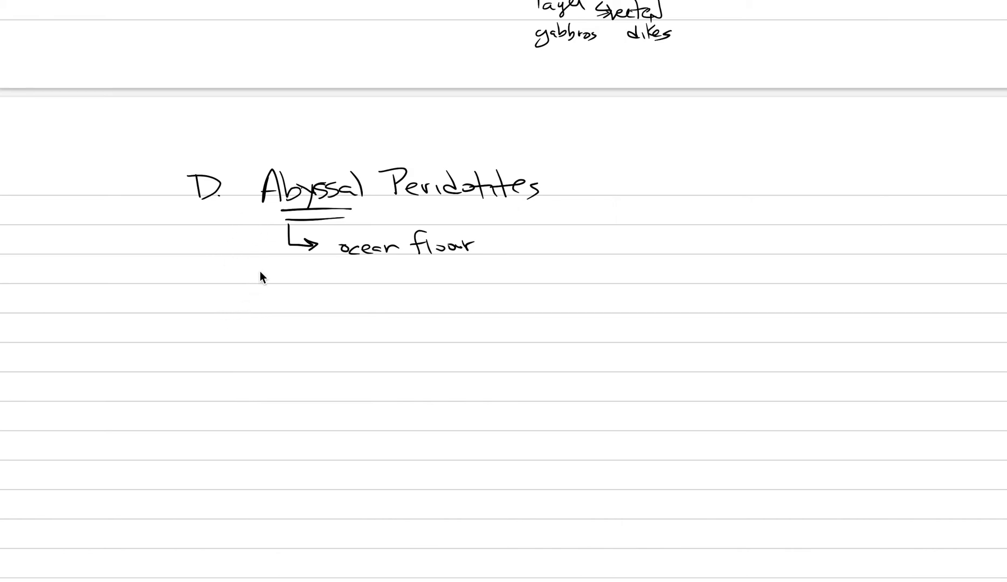
Handwrite "lithospheric mantle" beneath the Abyssal Peridotites heading.
text(lithosphere)
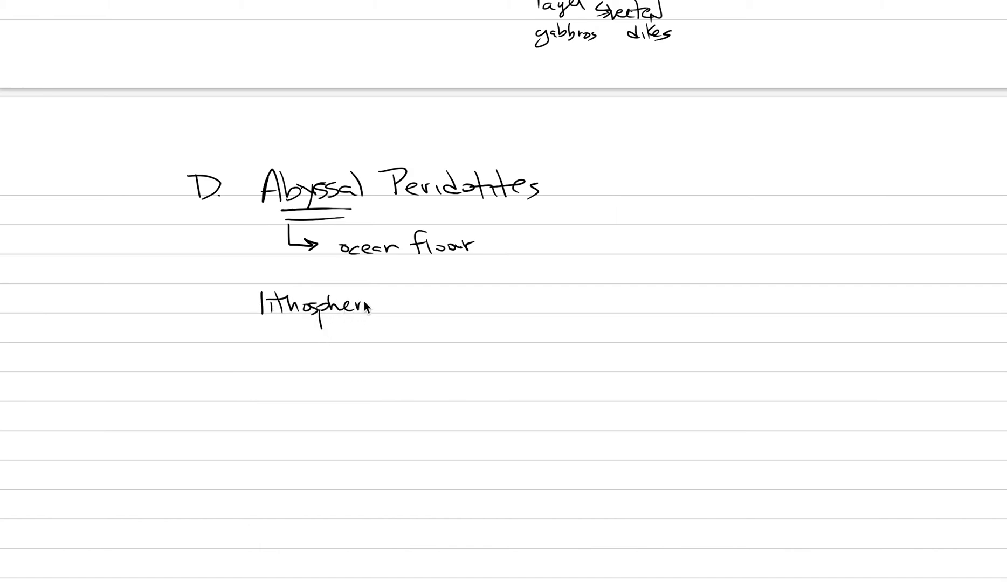
text(ic m)
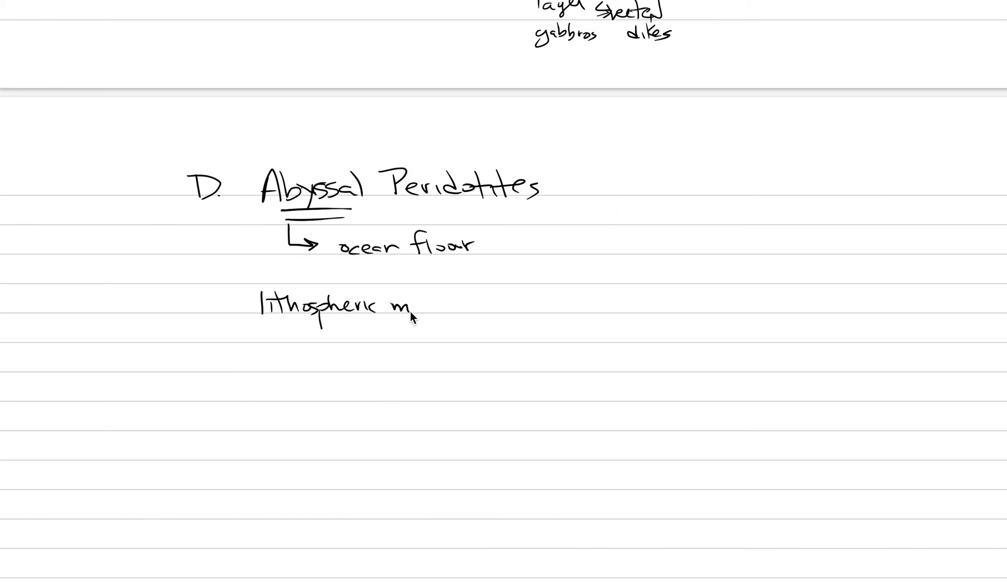
text(antle exposed @ slow spreading centers)
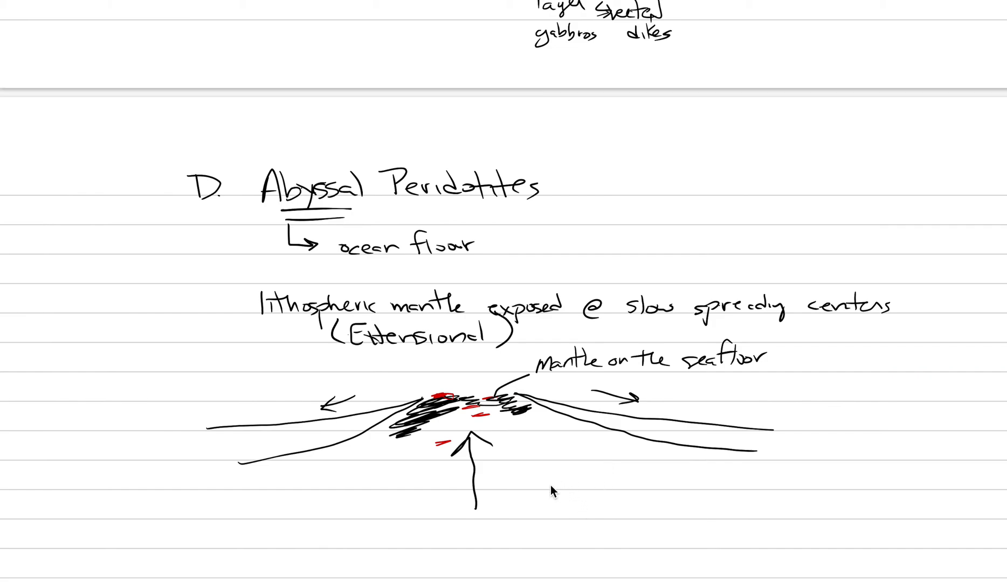
mouse_move(379, 546)
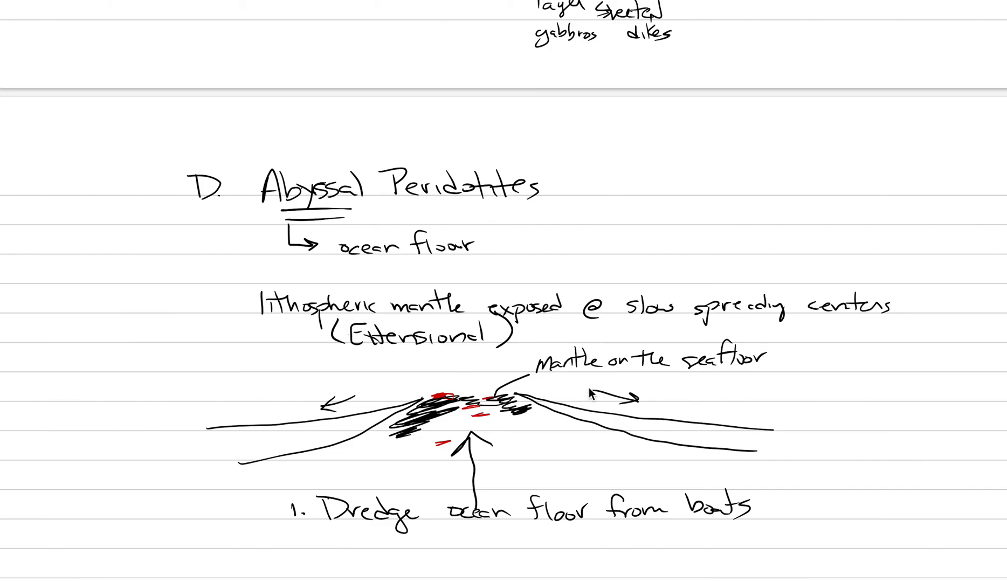
Extend the seafloor label with ", b/c not buried by MORB lavas".
text(, b/c not buried by MORB)
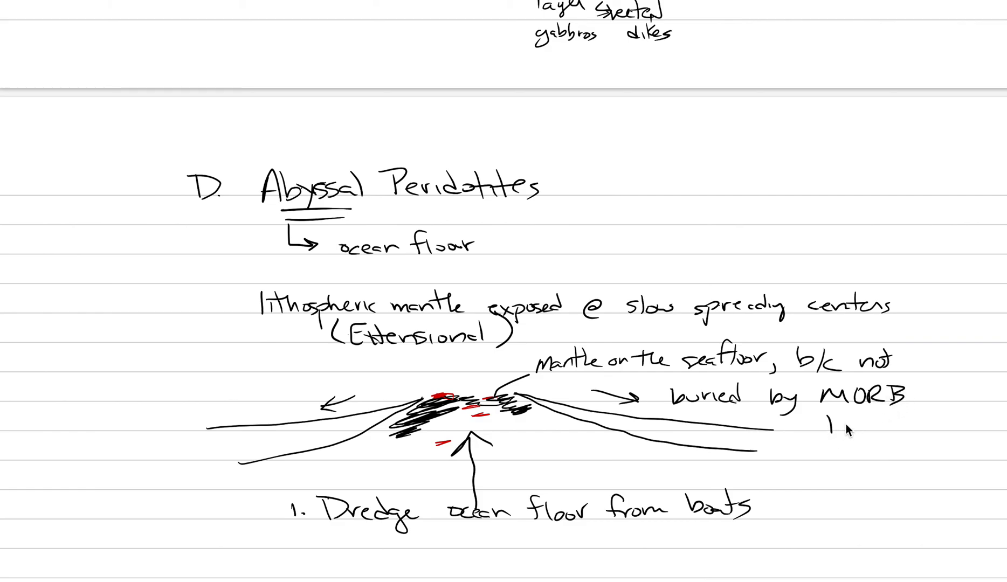
text(lavas)
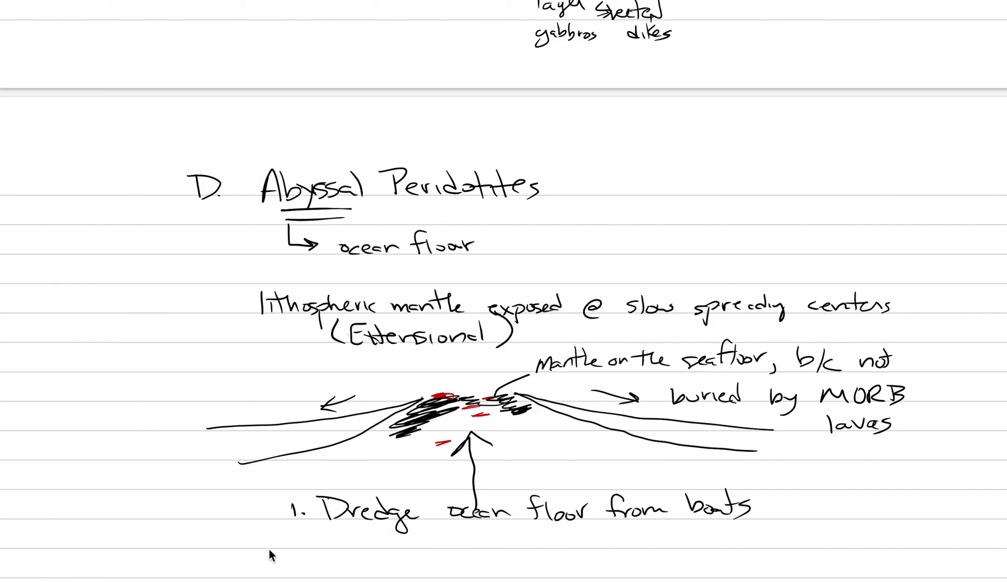
Handwrite "2. Infertile - melted previously" below point 1.
text(2. In)
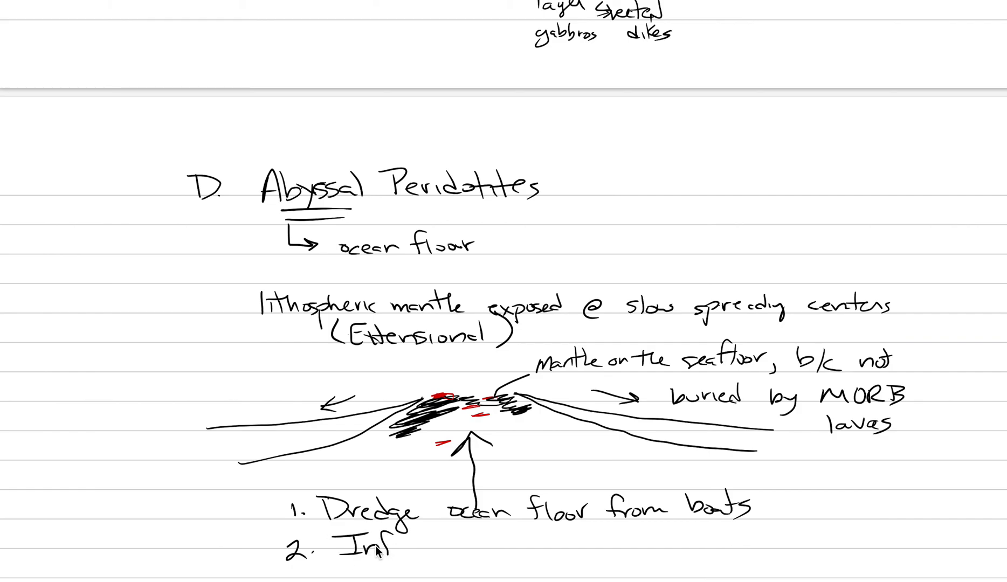
text(fertile)
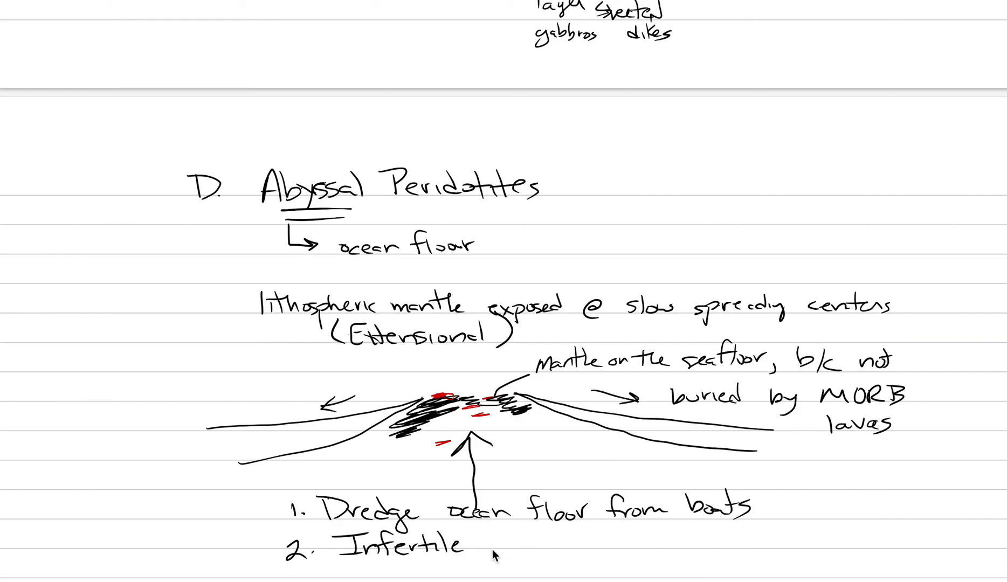
text(- mell)
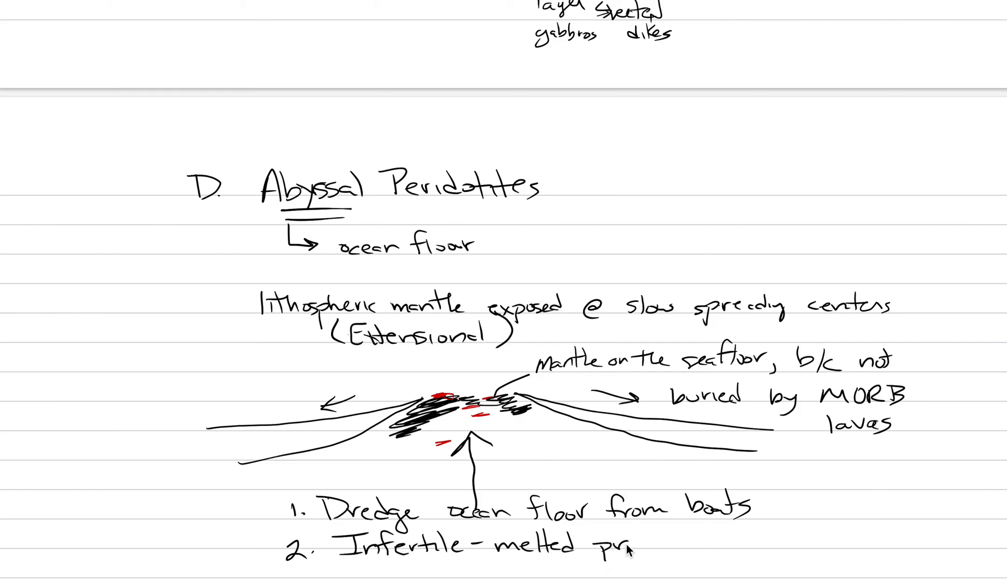
text(previousl)
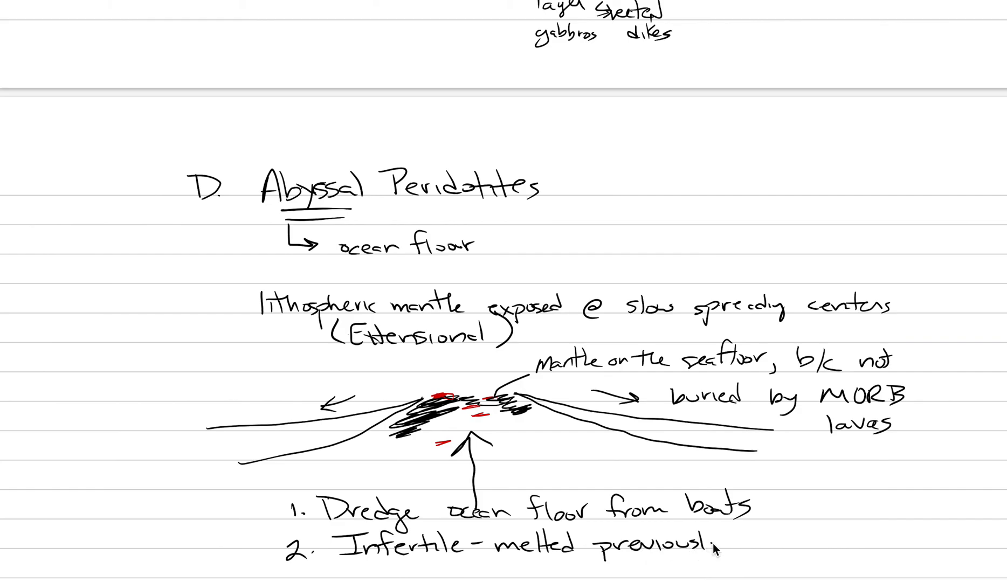